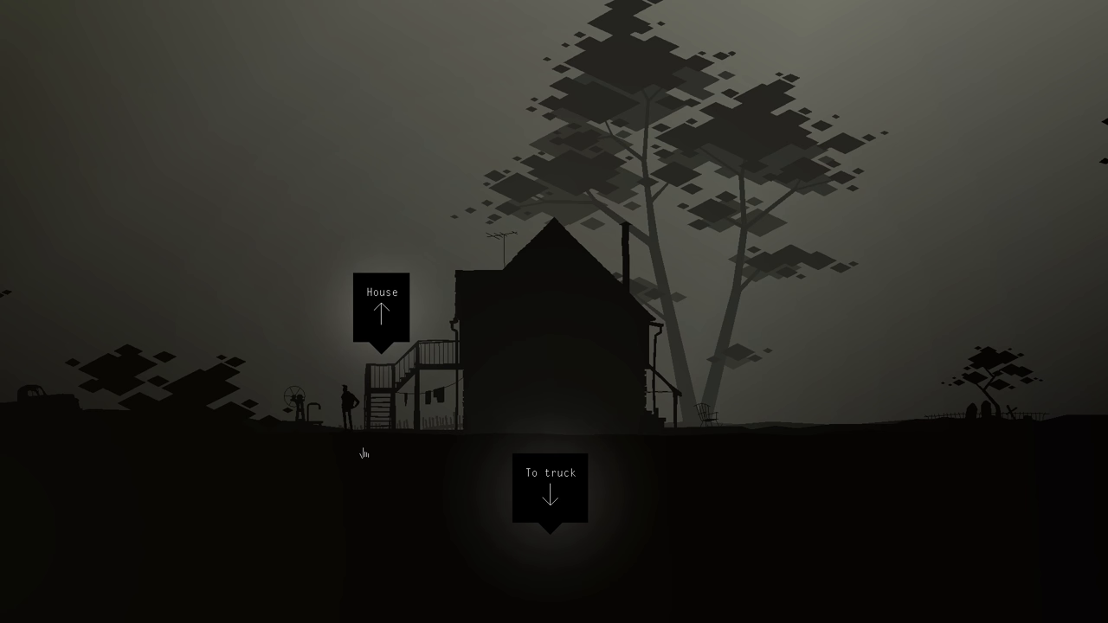
pyautogui.moveTo(375, 436)
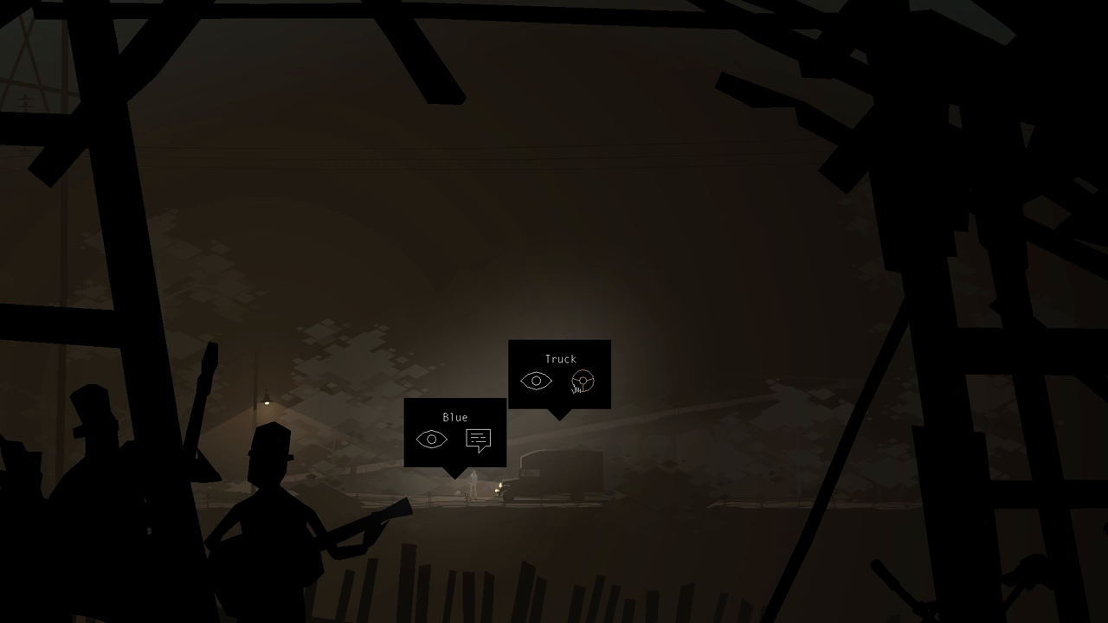
# Step: Drive Interstate 65 to the creekside brick building with floodlit smokestacks
pyautogui.click(576, 382)
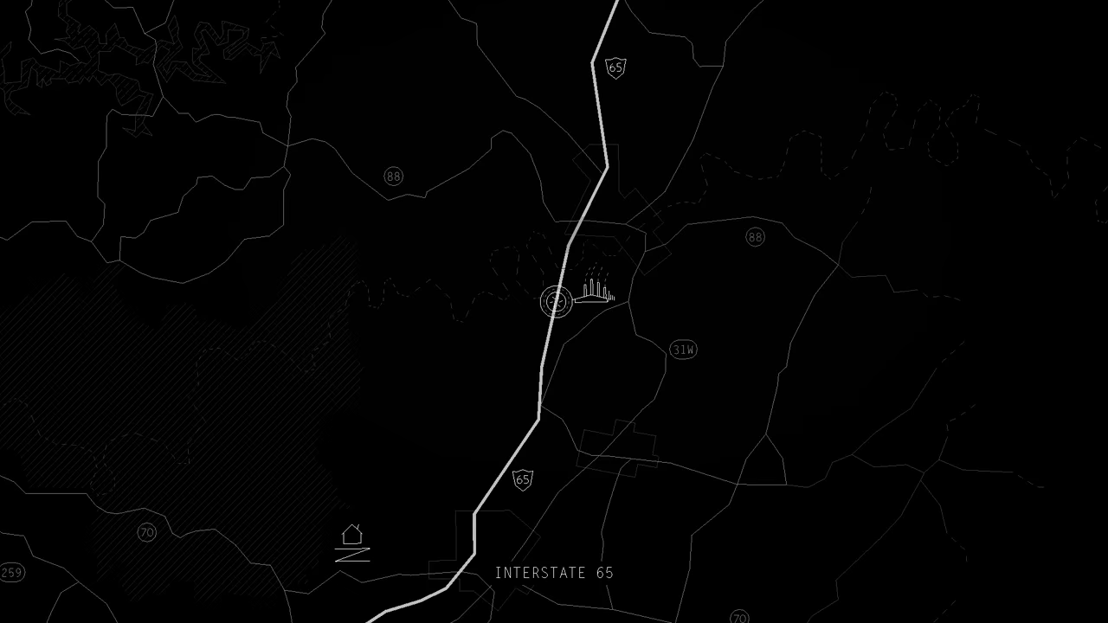
pyautogui.click(554, 301)
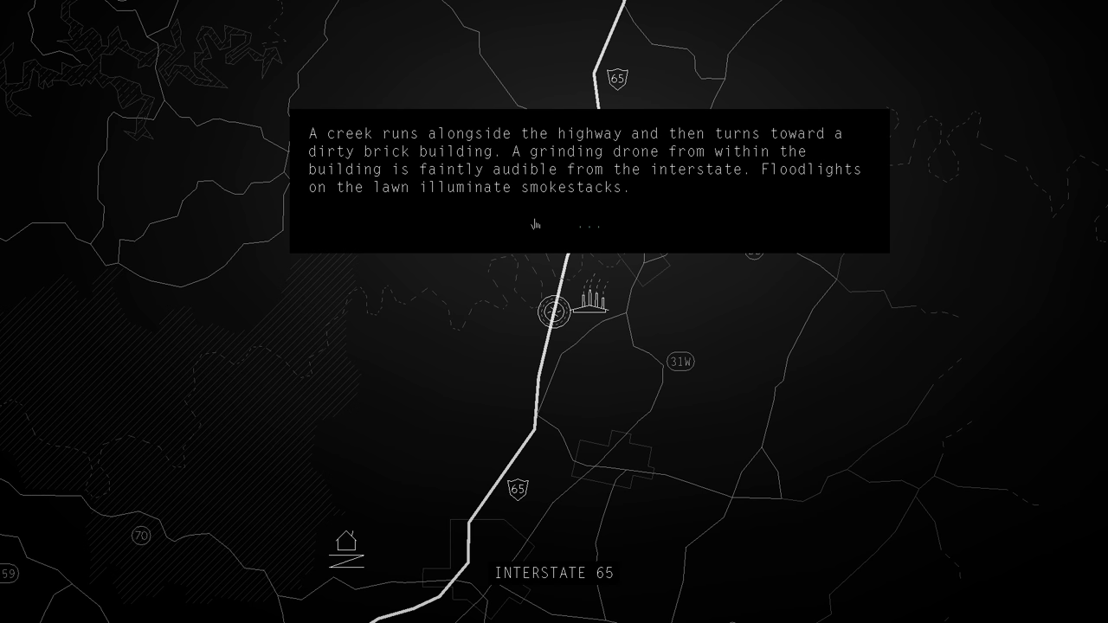
pyautogui.click(592, 228)
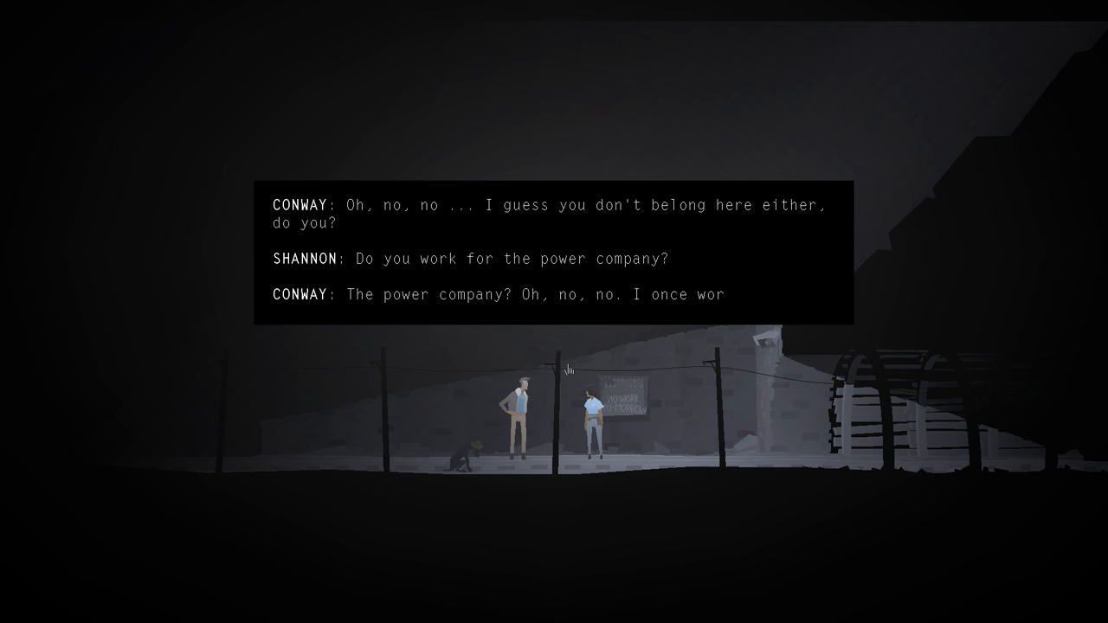
# Step: Advance Conway's talk with Shannon until she says Weaver sent her
pyautogui.click(567, 367)
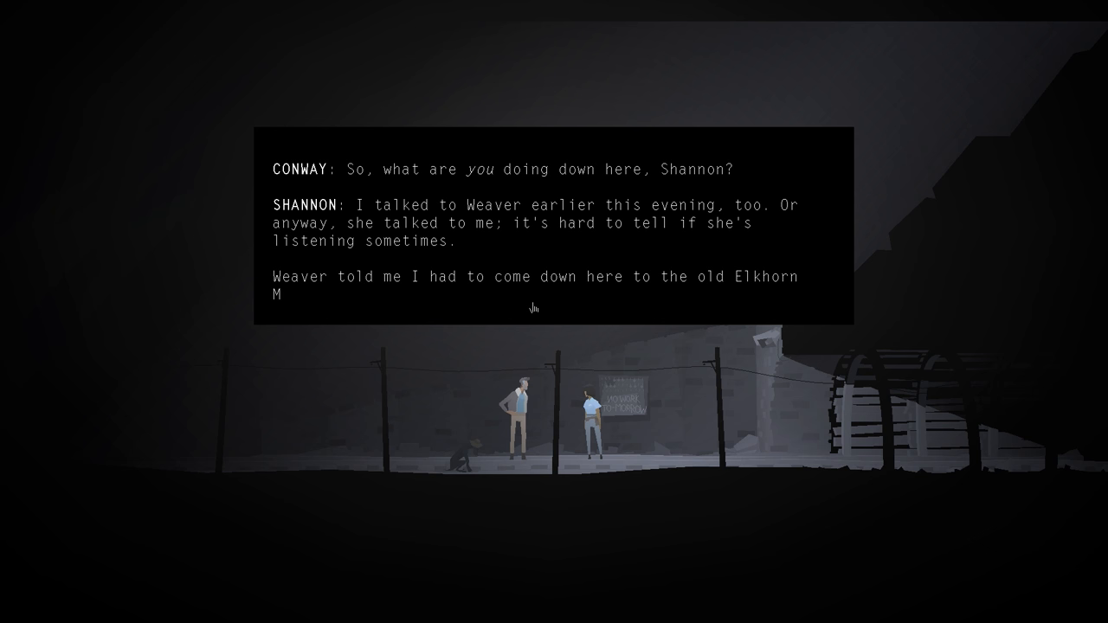
# Step: Read Shannon's explanation of what she's looking for in Elkhorn Mine
pyautogui.click(532, 308)
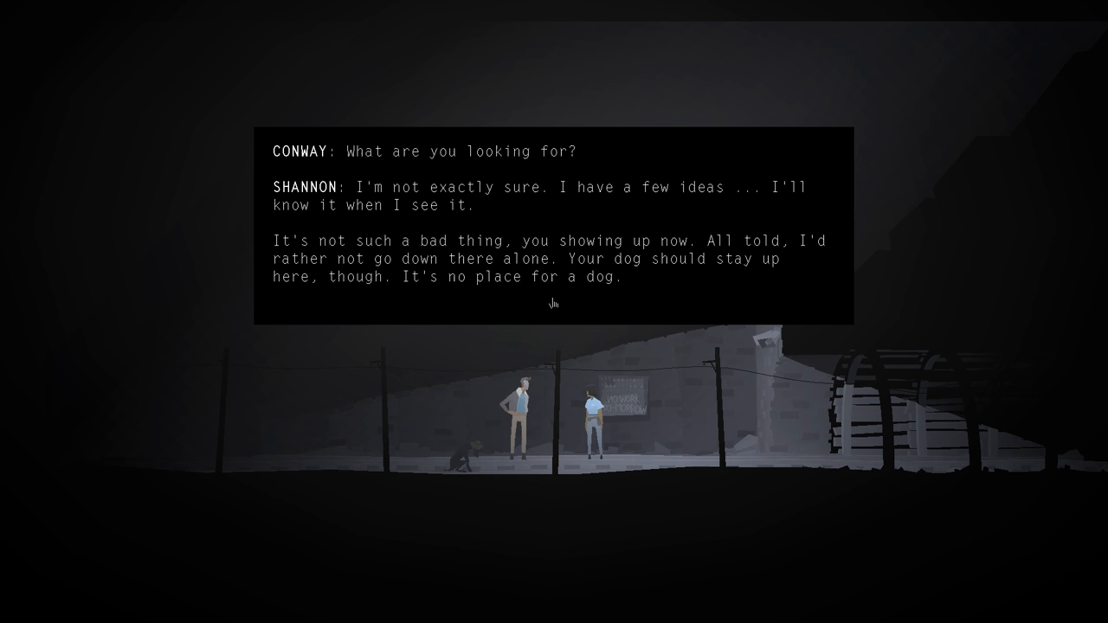
pyautogui.click(554, 303)
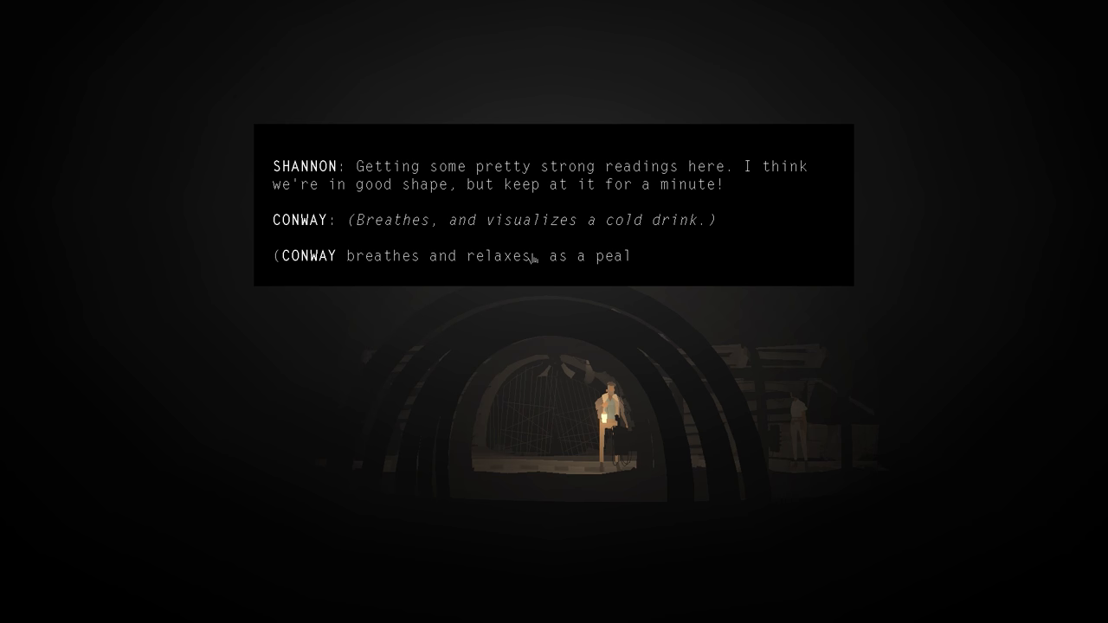
# Step: Finish the narration of Conway relaxing as feedback and loose rock engulf him
pyautogui.click(541, 259)
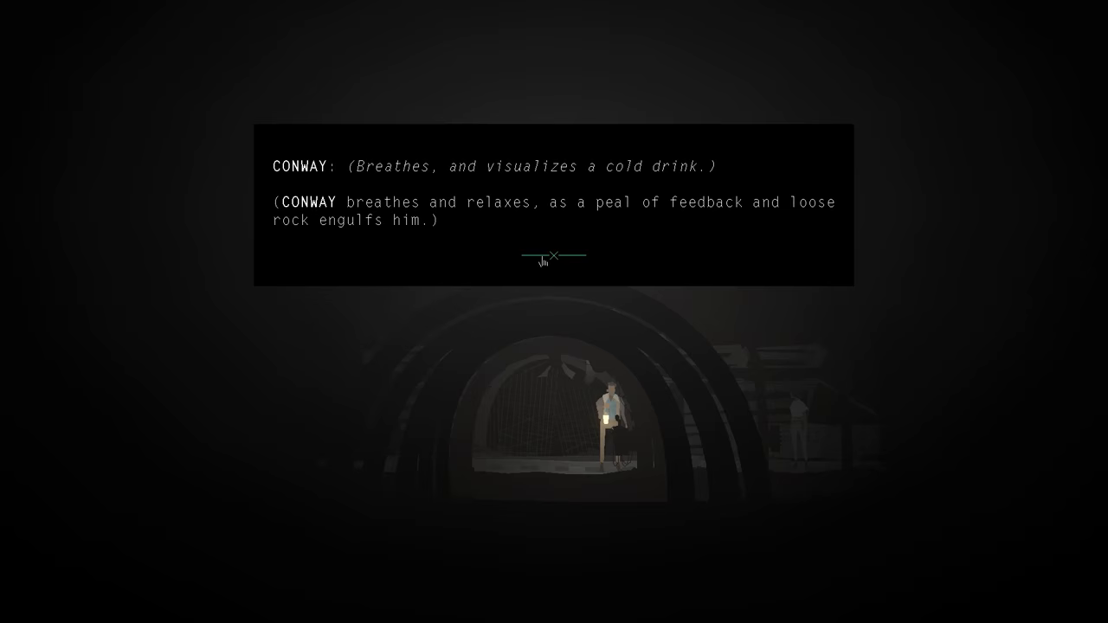
pyautogui.click(554, 256)
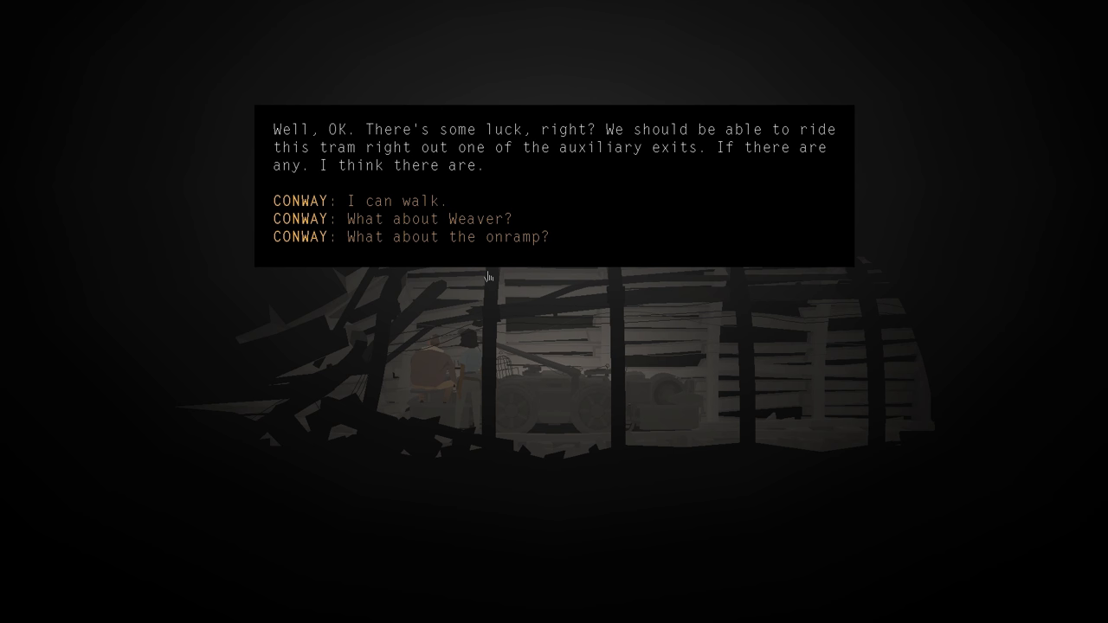
# Step: Pick Conway's reply to Shannon's plan to ride the tram out
pyautogui.click(427, 219)
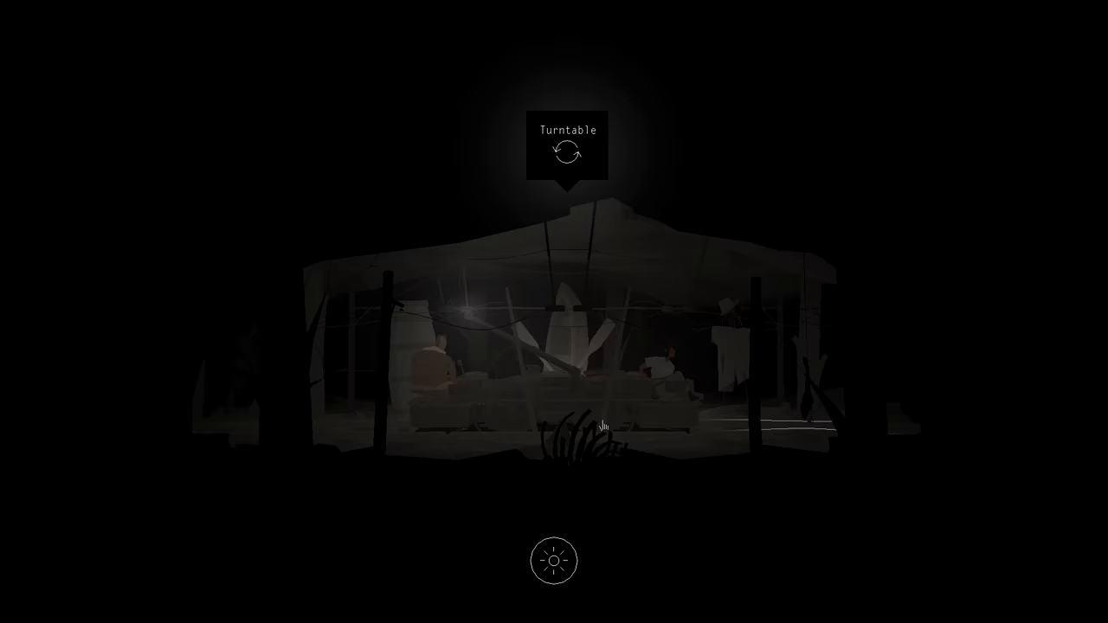
# Step: Examine the turntable and ask Shannon, 'You lost some people down here, didn't you?'
pyautogui.click(569, 156)
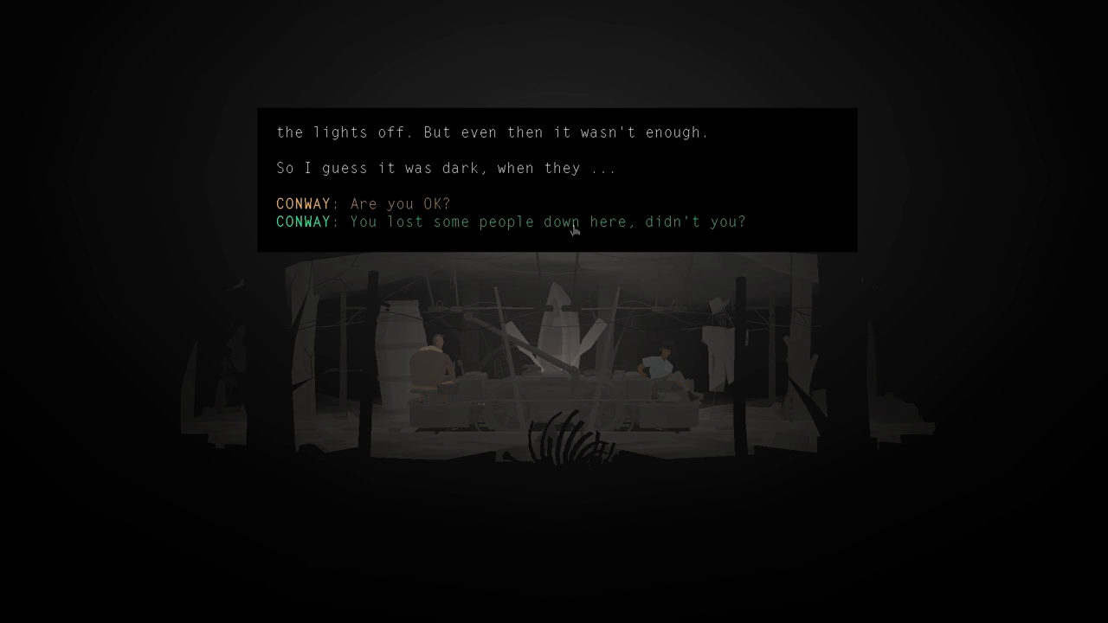
pyautogui.click(572, 229)
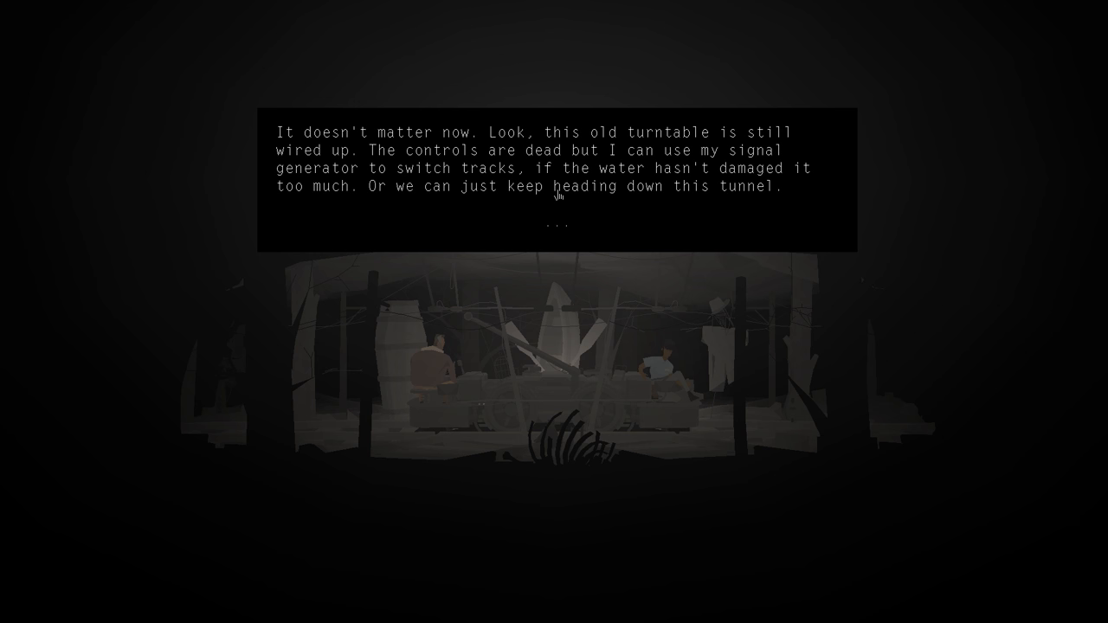
pyautogui.moveTo(586, 243)
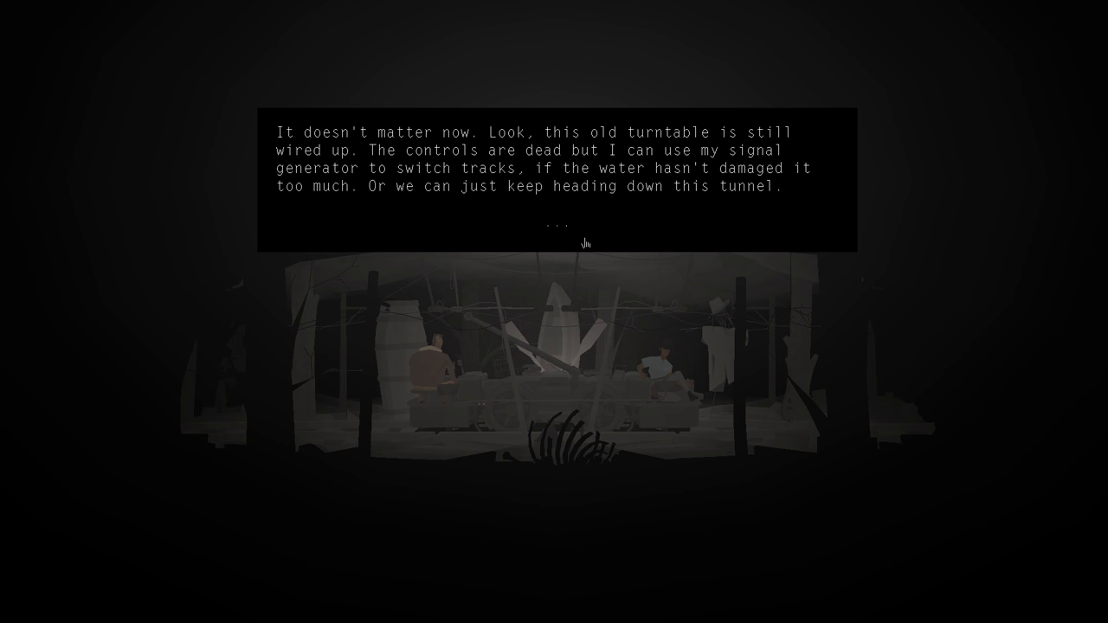
pyautogui.click(559, 225)
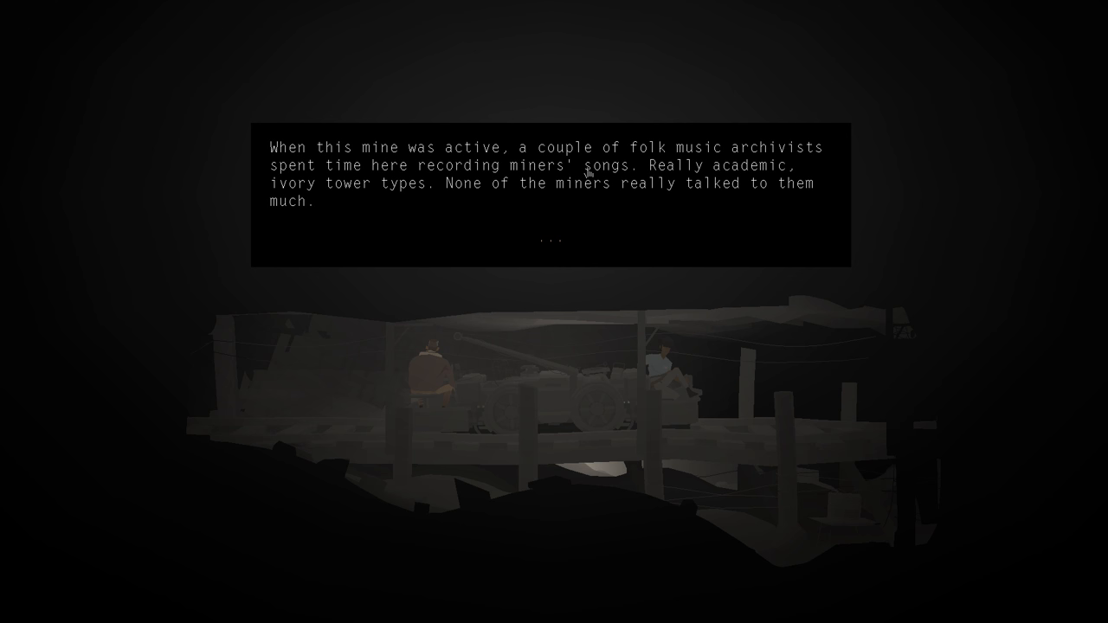
# Step: Read through Shannon's story of the folk music archivists recording miners' songs
pyautogui.click(550, 239)
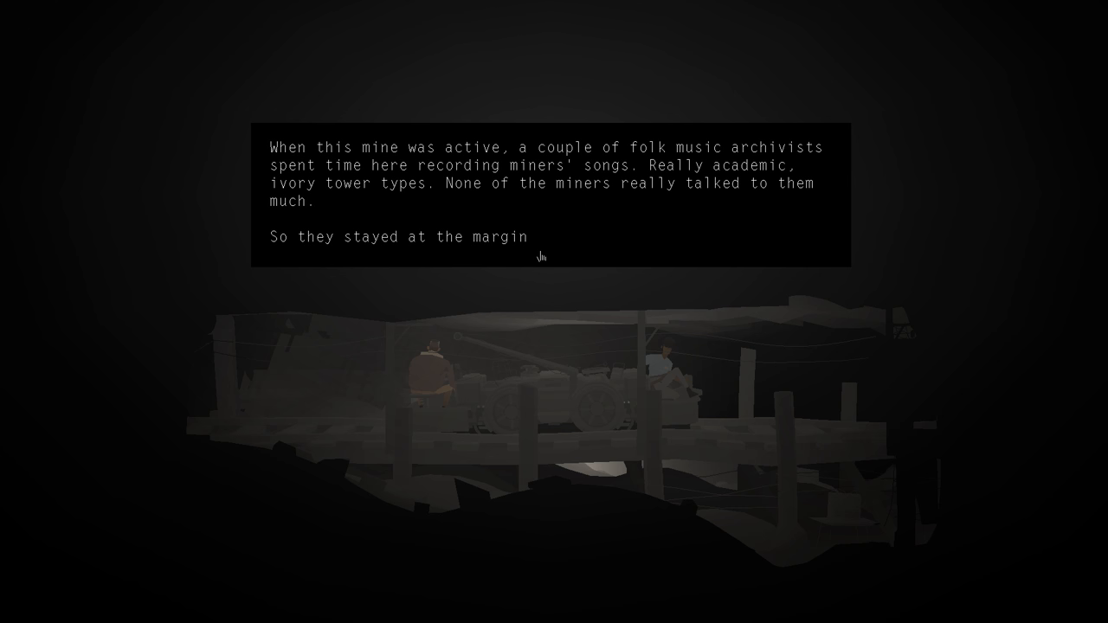
pyautogui.click(542, 243)
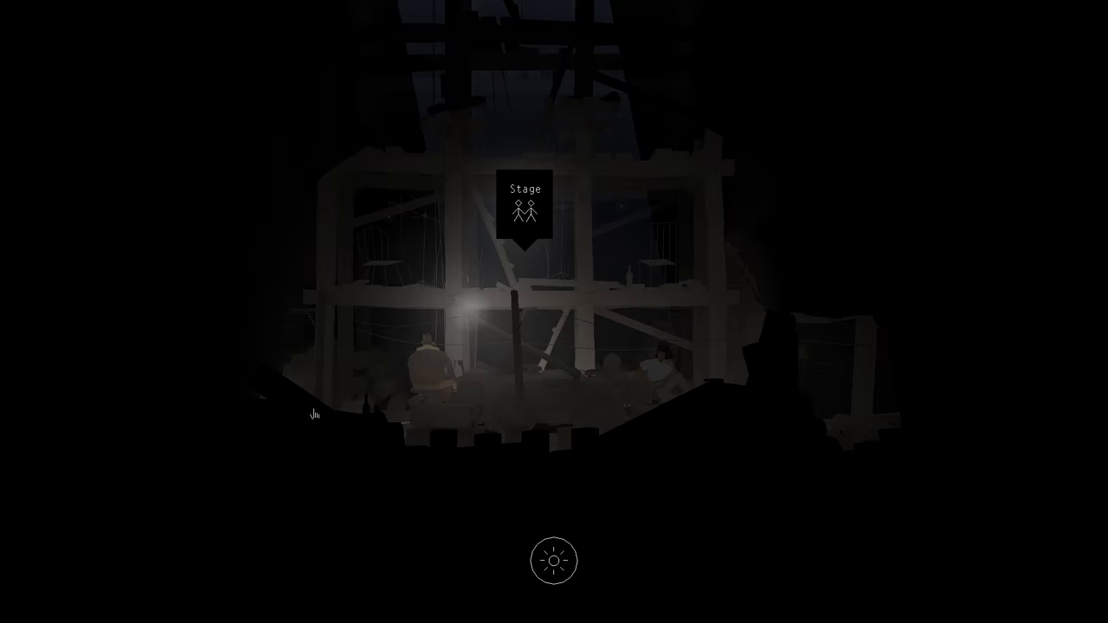
# Step: Examine the wooden stage scaffold above the cavern
pyautogui.click(523, 204)
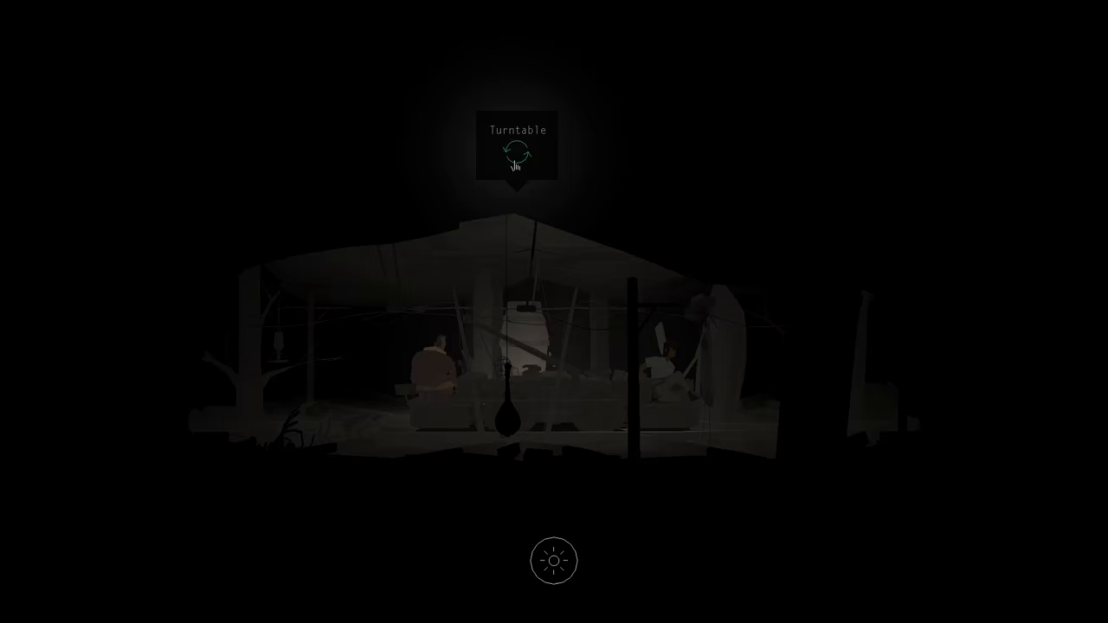
# Step: Use the turntable in the lantern-lit cavern chamber
pyautogui.click(518, 155)
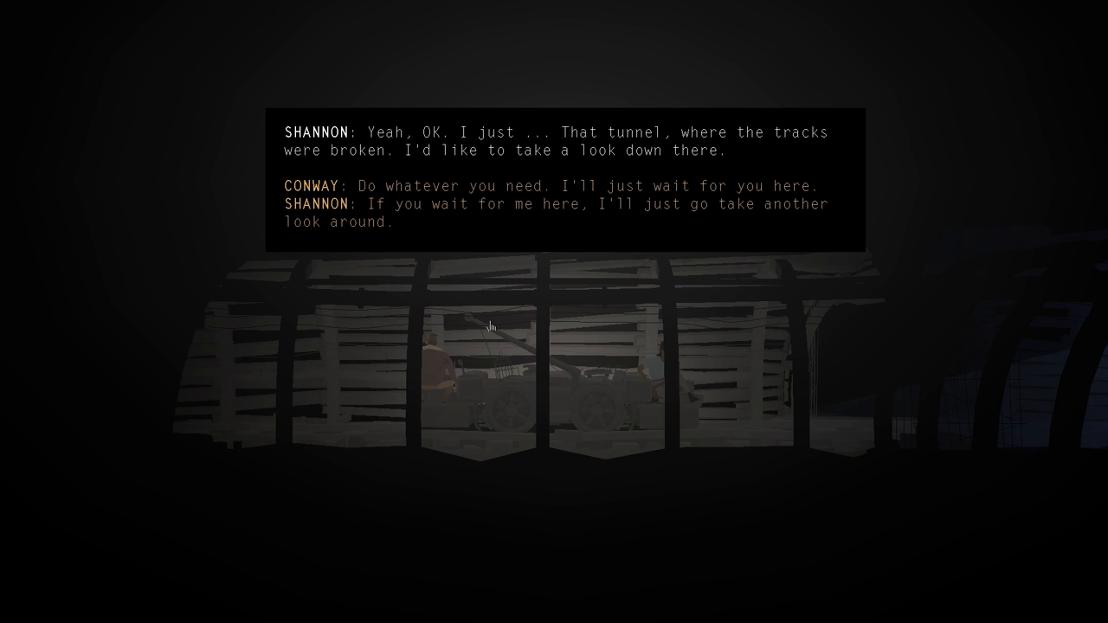
pyautogui.moveTo(350, 368)
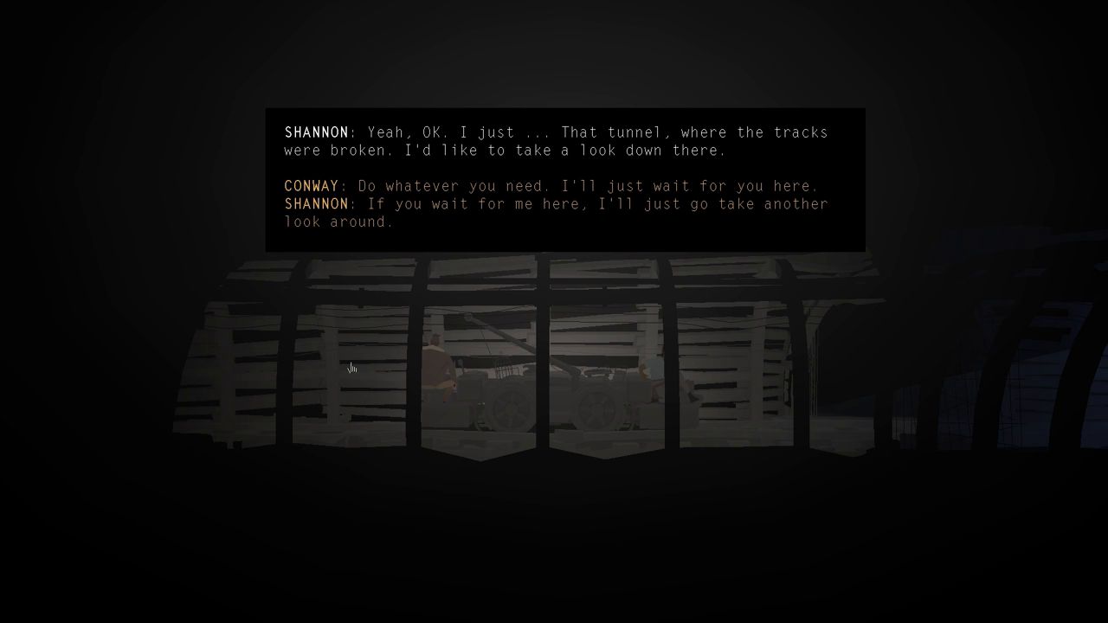